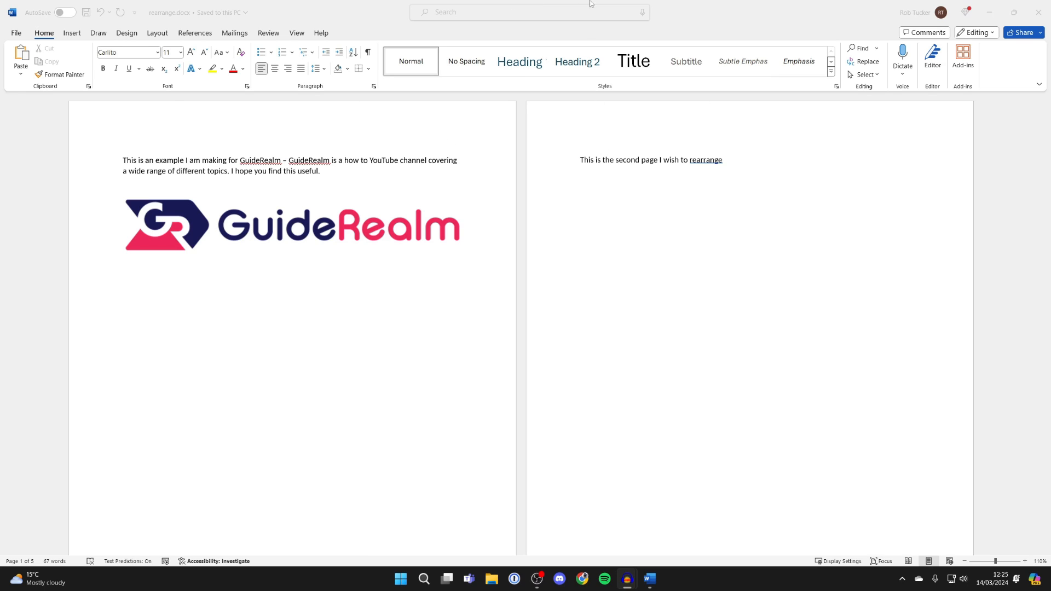
{"action": "mouse_move", "coordinate": [438, 378]}
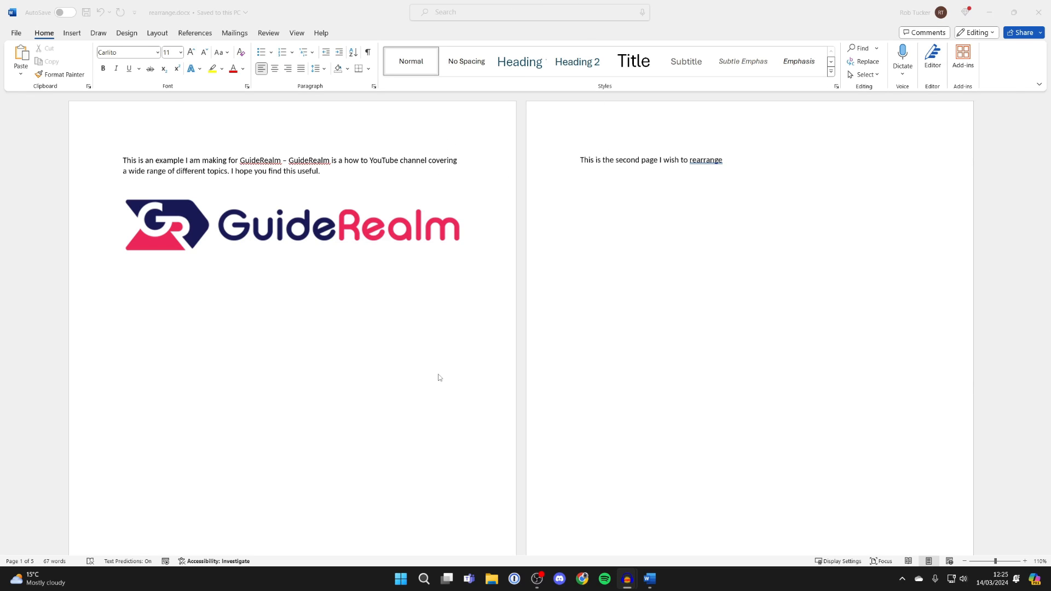
- Show the Word taskbar jump list with recent documents and window options
{"action": "right_click", "coordinate": [649, 578]}
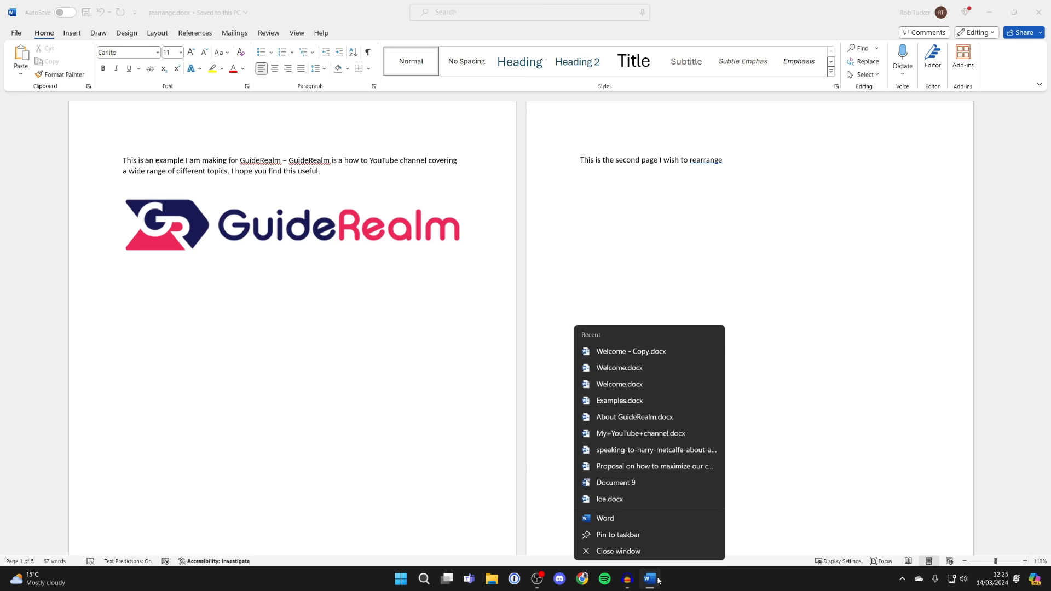
- Start a new blank document in a separate Word window
{"action": "left_click", "coordinate": [604, 518]}
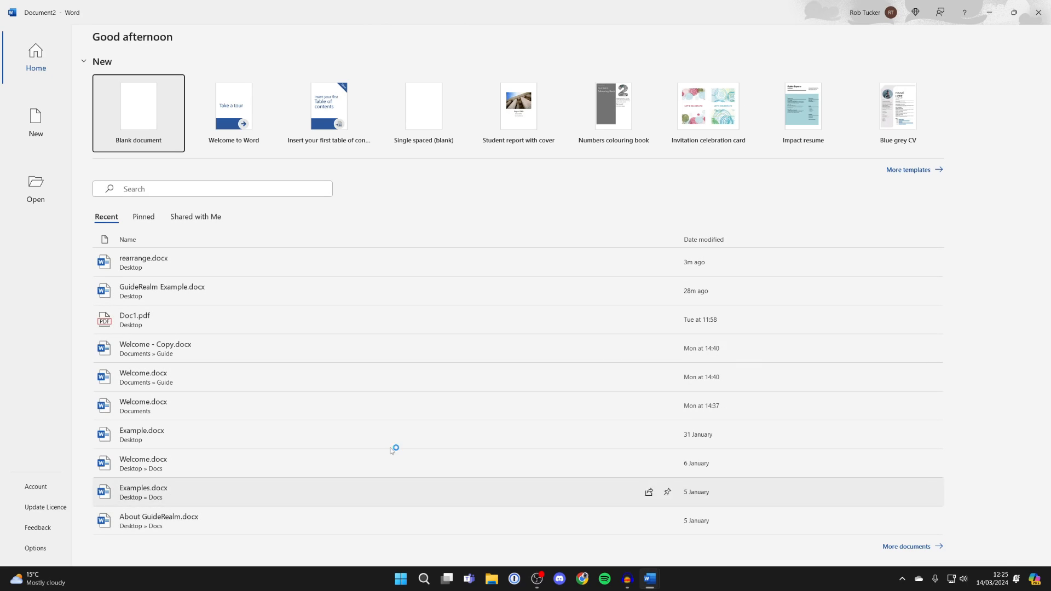
{"action": "mouse_move", "coordinate": [139, 107]}
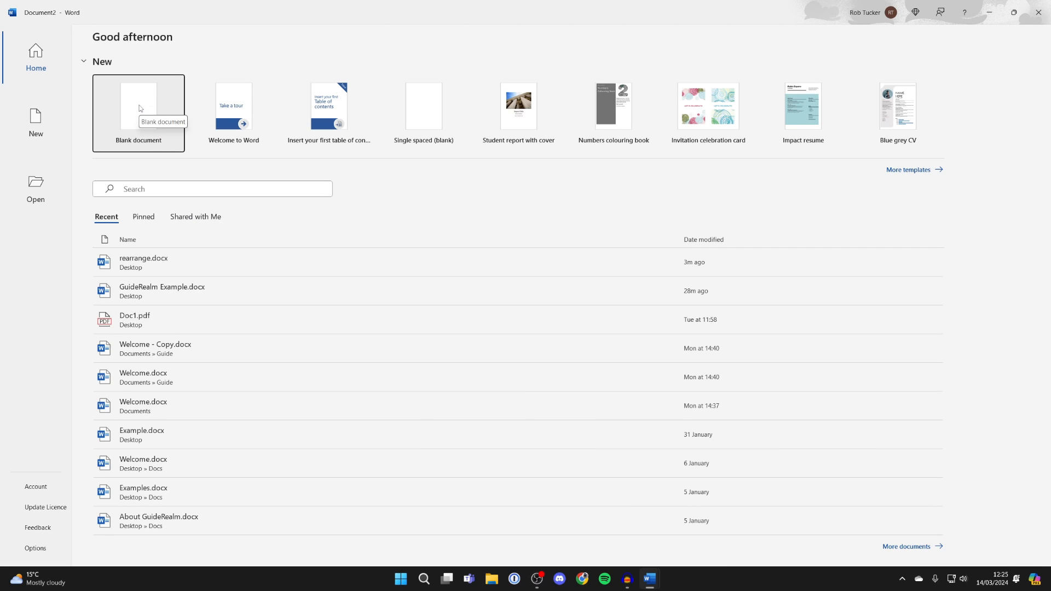
{"action": "left_click", "coordinate": [138, 107]}
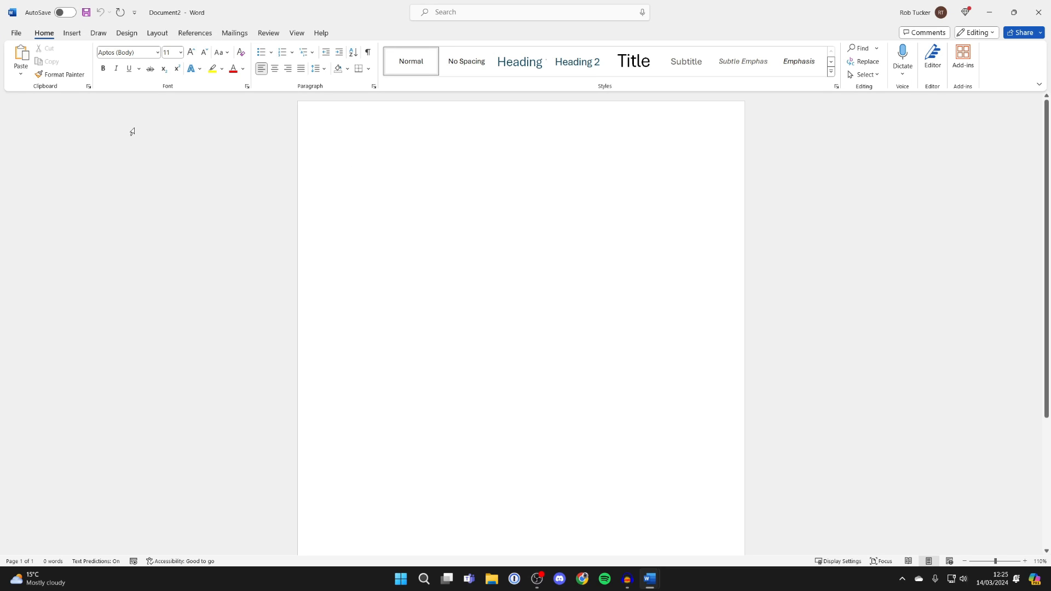
- Snap the new document to half the screen beside rearrange.docx
{"action": "key", "text": "alt+tab"}
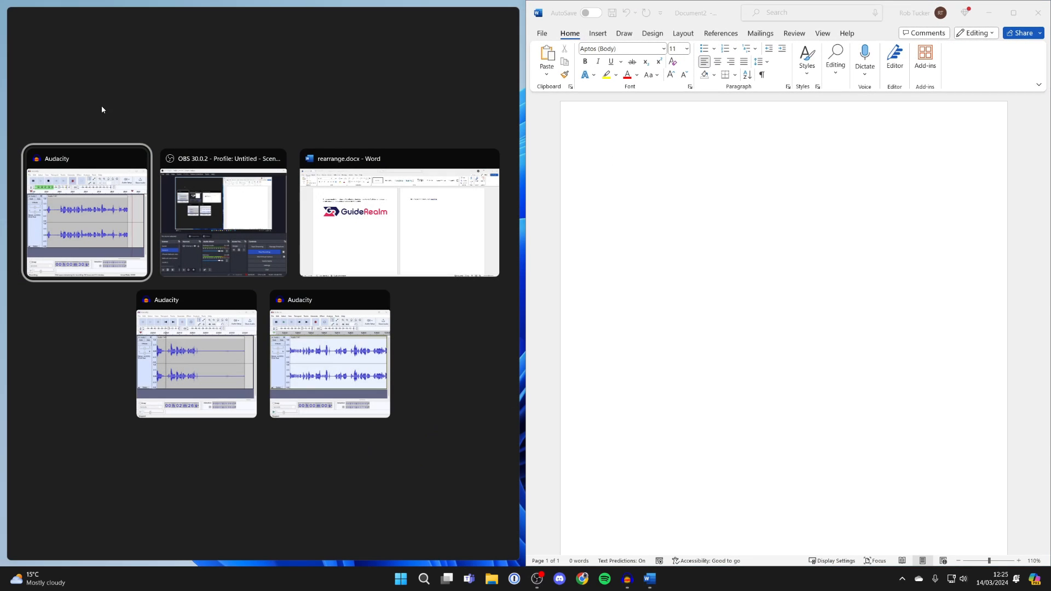
{"action": "mouse_move", "coordinate": [366, 232]}
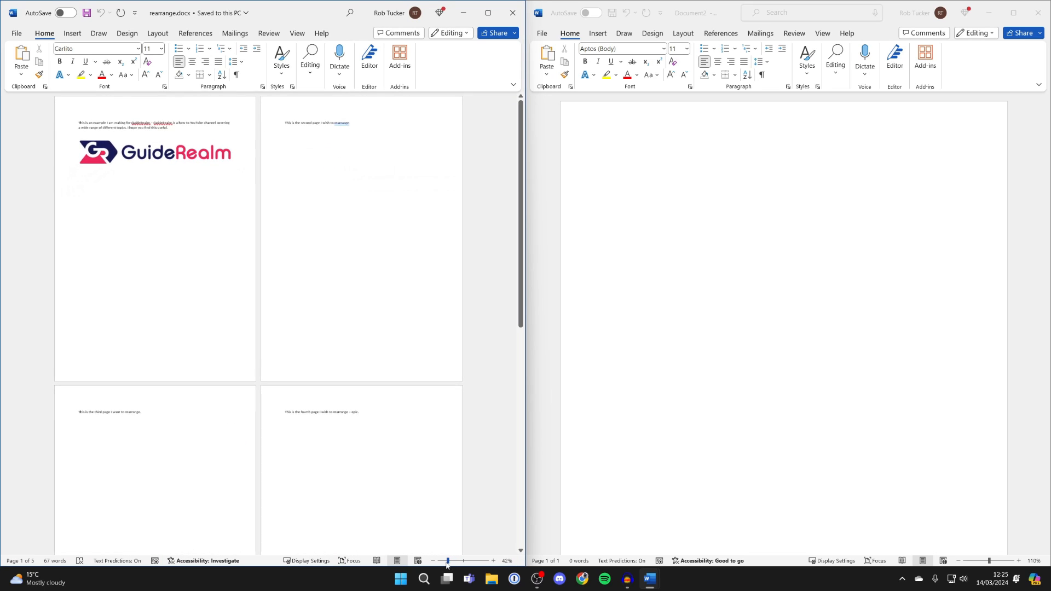
- Zoom out rearrange.docx so its pages show at reduced size
{"action": "scroll", "scroll_direction": "up", "scroll_amount": 3}
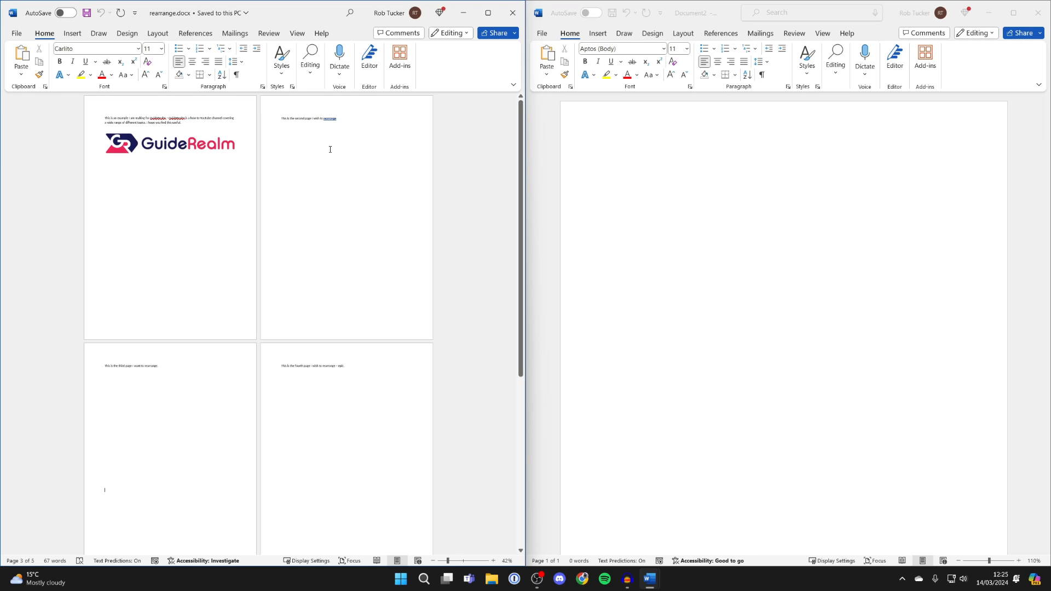
{"action": "mouse_move", "coordinate": [278, 119]}
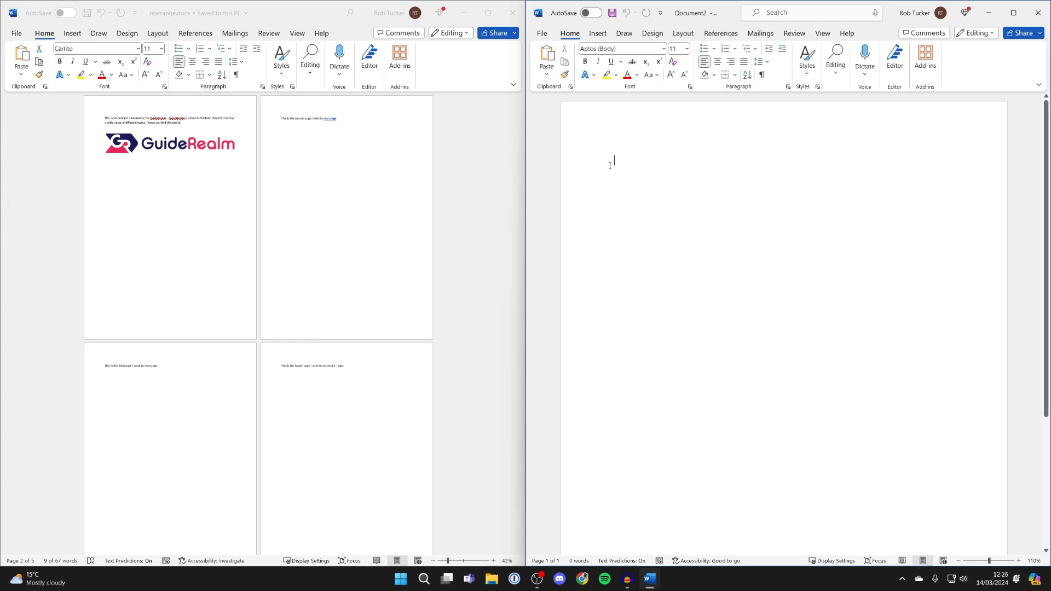
- Paste the second-page sentence into Document2, then place the first-page text and logo on page two
{"action": "right_click", "coordinate": [612, 162]}
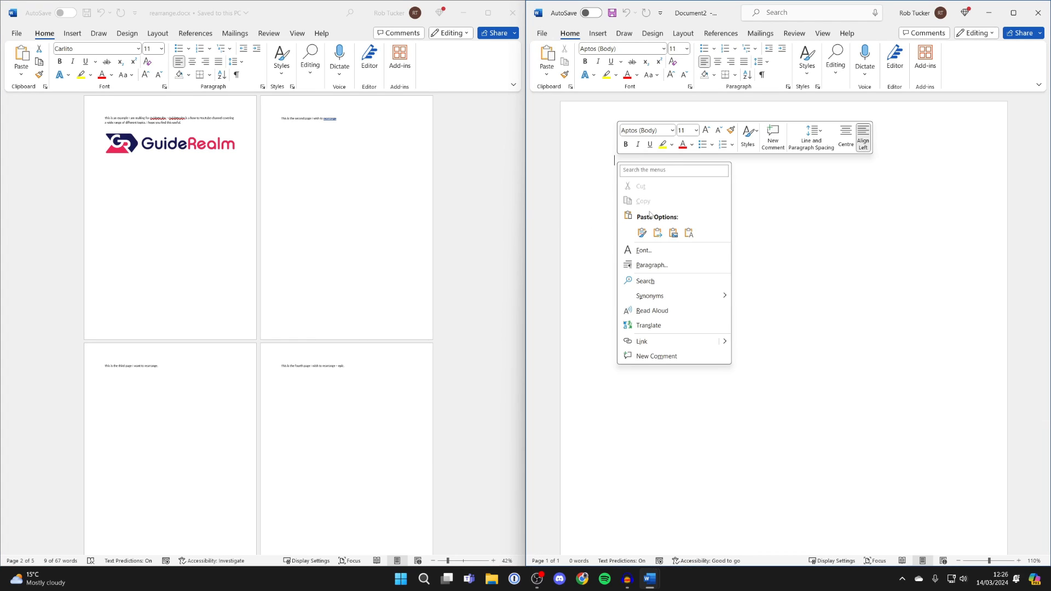
{"action": "left_click", "coordinate": [643, 233]}
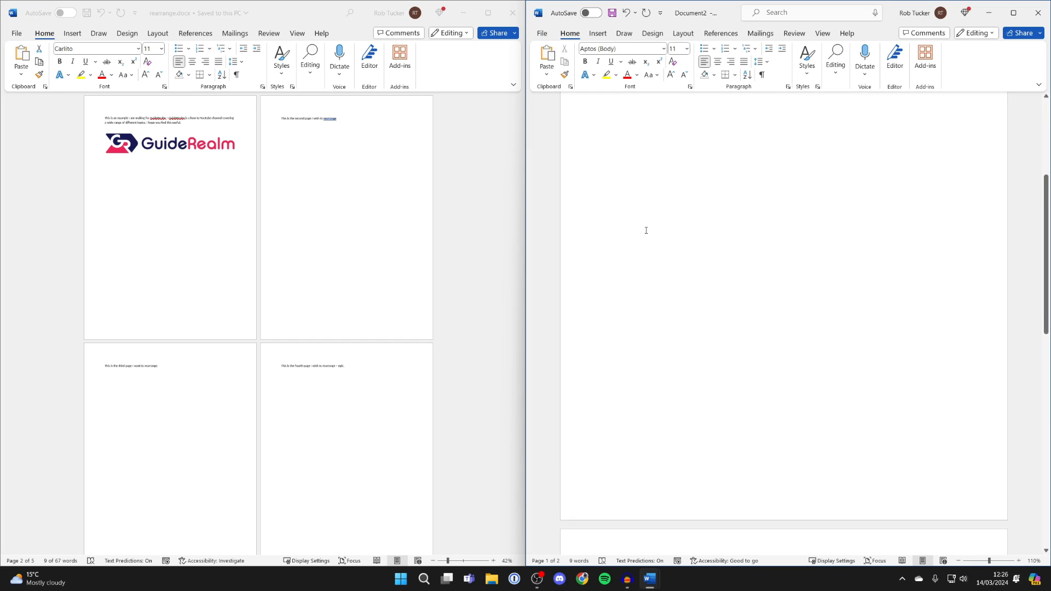
{"action": "scroll", "scroll_direction": "down", "scroll_amount": 3}
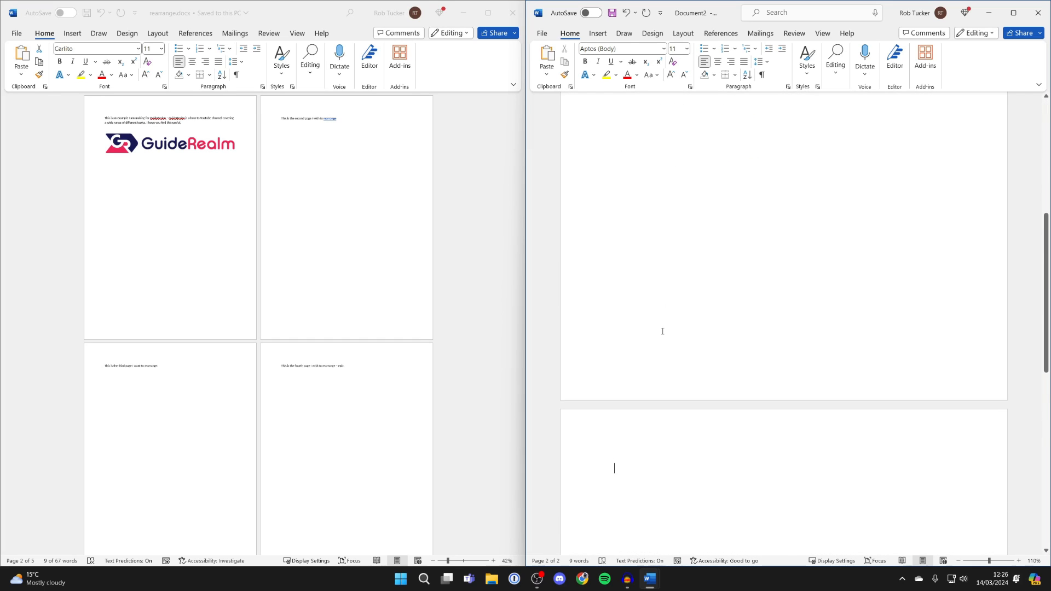
{"action": "left_click", "coordinate": [309, 118]}
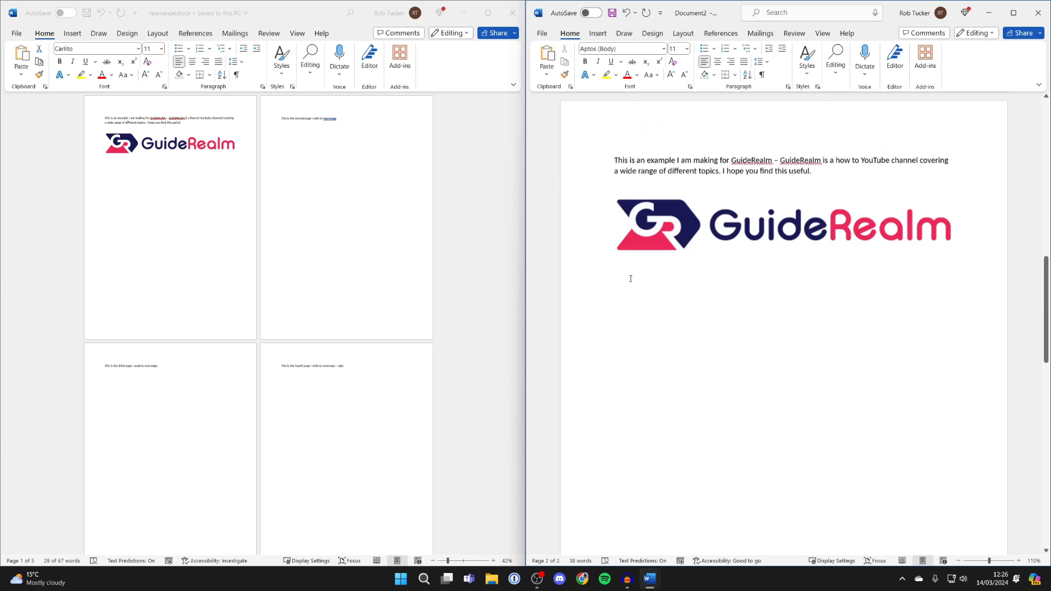
- Locate the final page's lone sentence in rearrange.docx and bring up its copy options
{"action": "scroll", "scroll_direction": "down", "scroll_amount": 3}
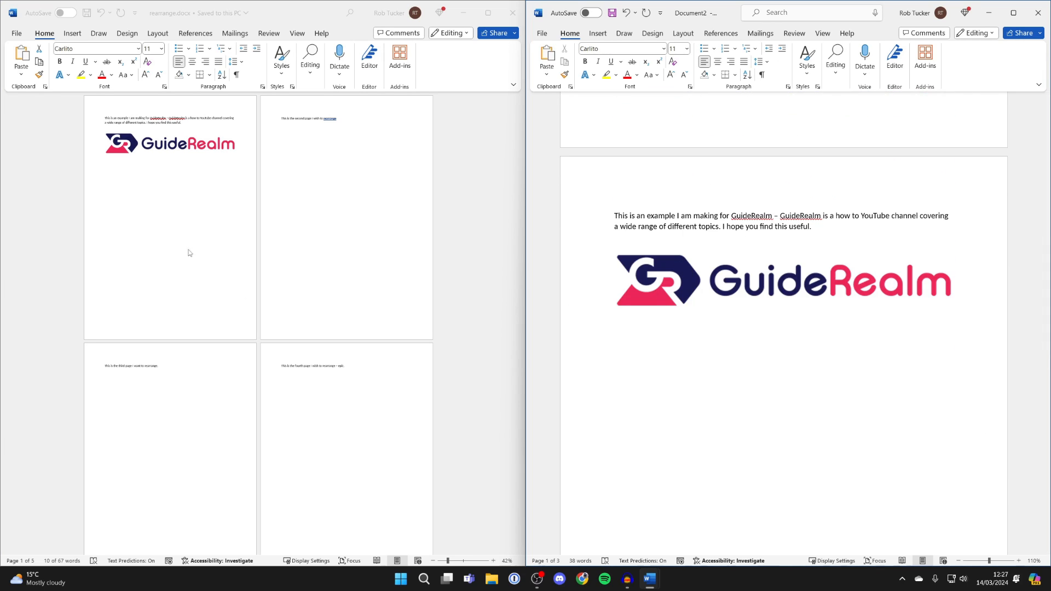
{"action": "scroll", "scroll_direction": "up", "scroll_amount": 3}
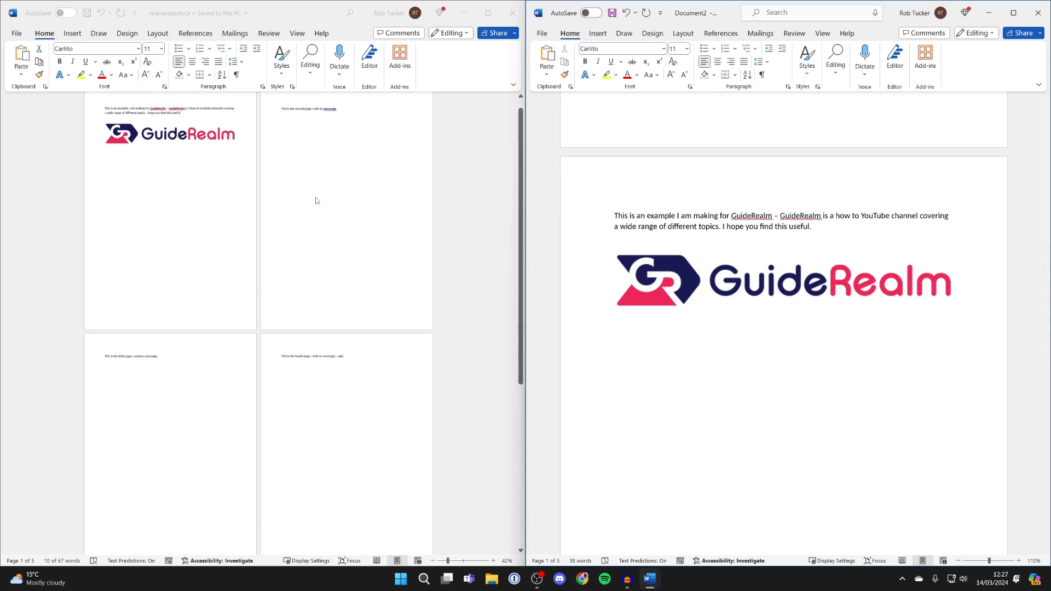
{"action": "scroll", "scroll_direction": "down", "scroll_amount": 3}
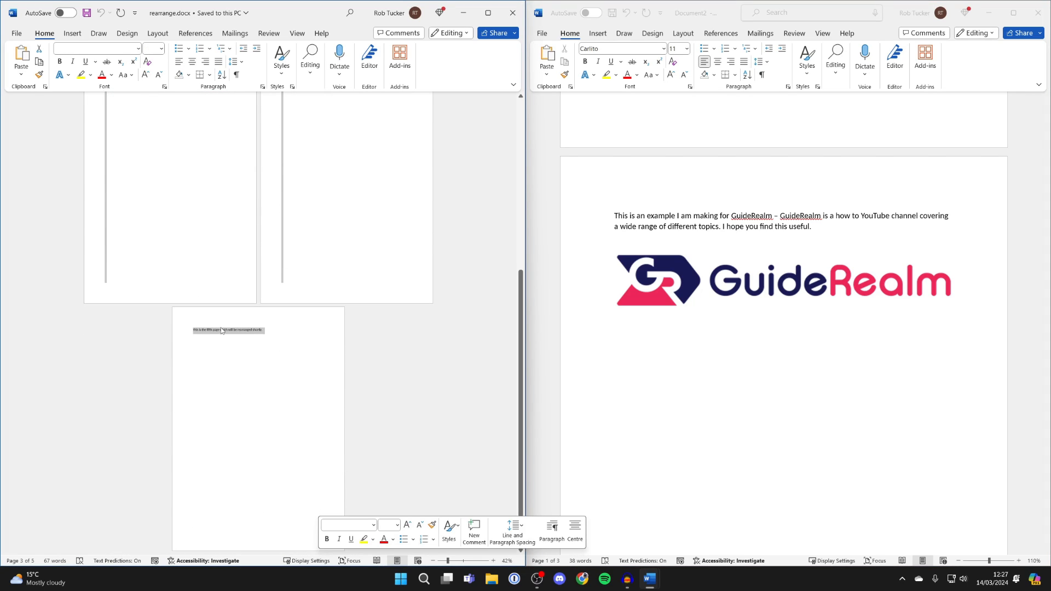
{"action": "right_click", "coordinate": [228, 329]}
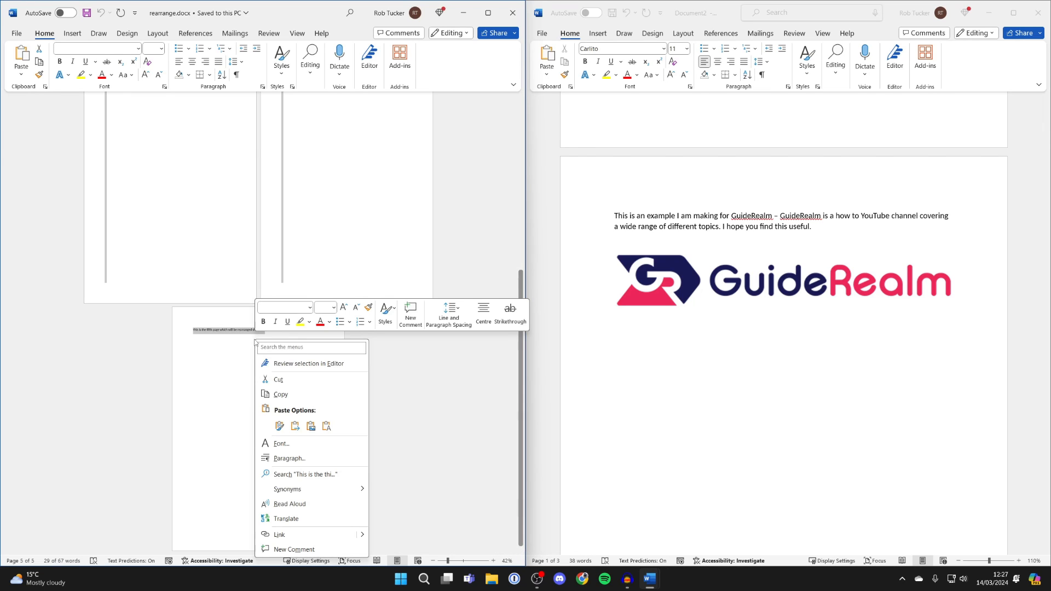